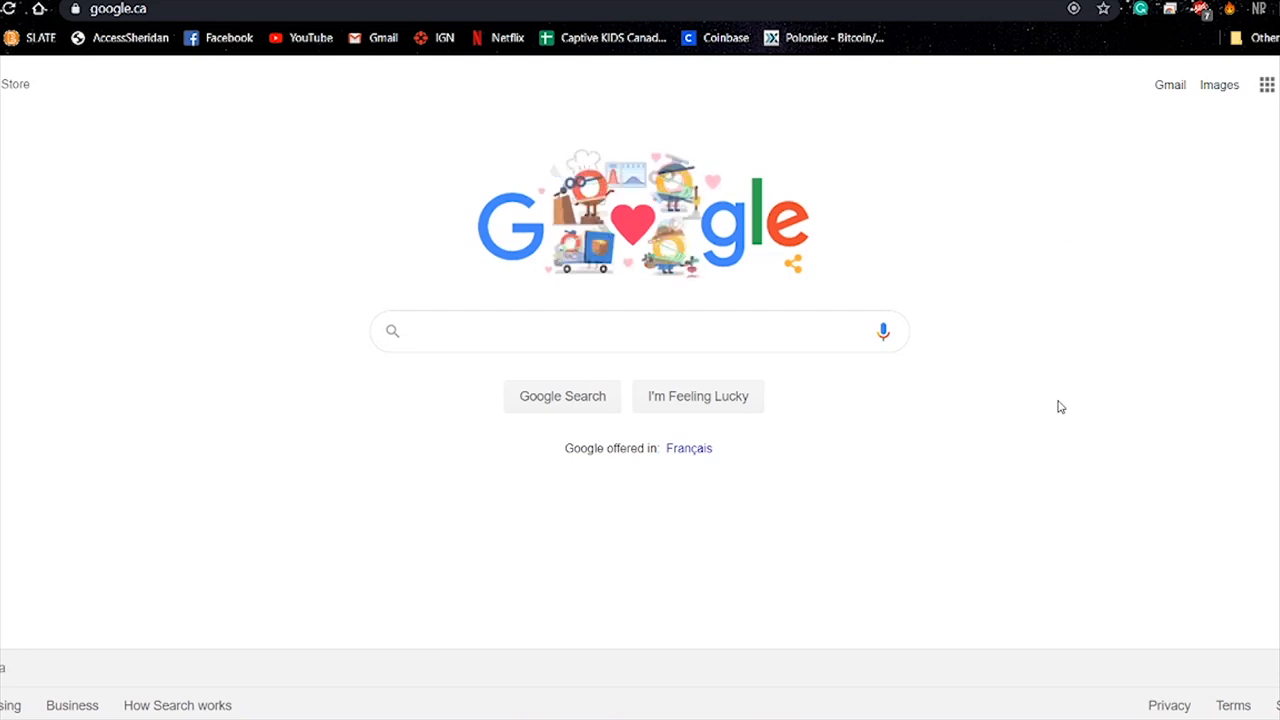
Enter the address instagram.com/rayneralencar/ to reach the illustrator's profile
{"action": "type", "text": "instagram.com"}
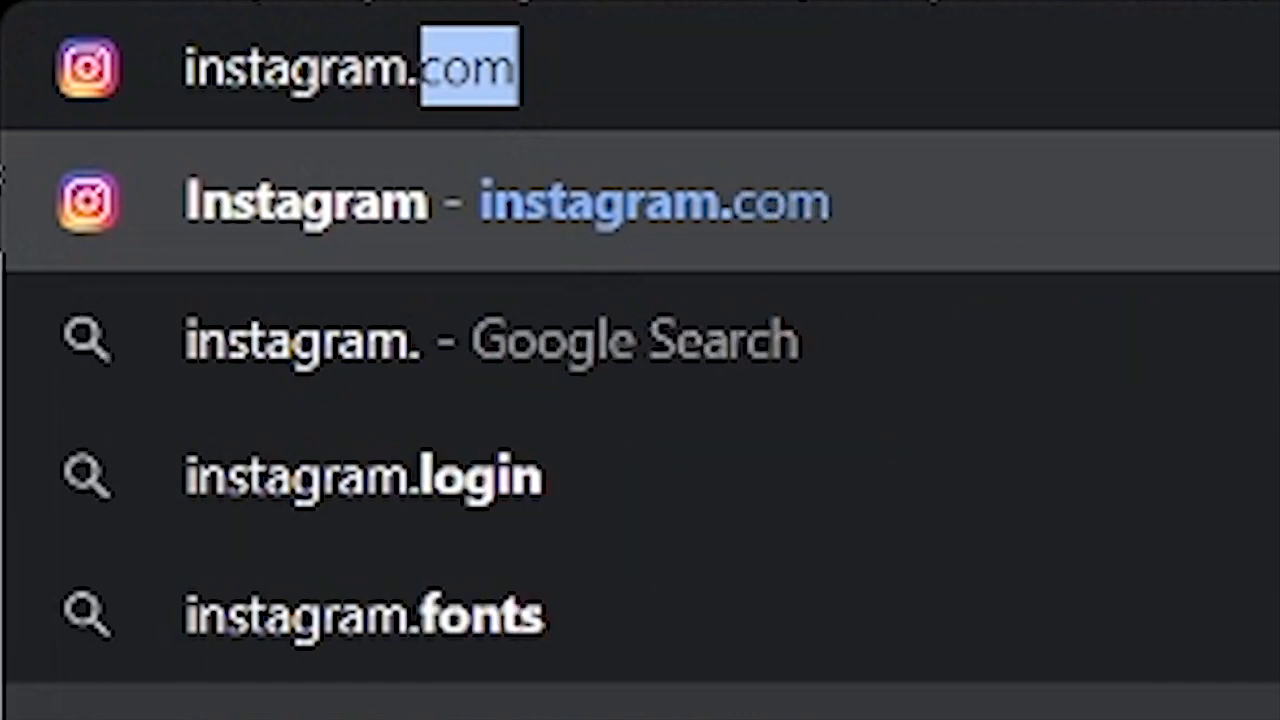
{"action": "type", "text": "/rayneralencar/"}
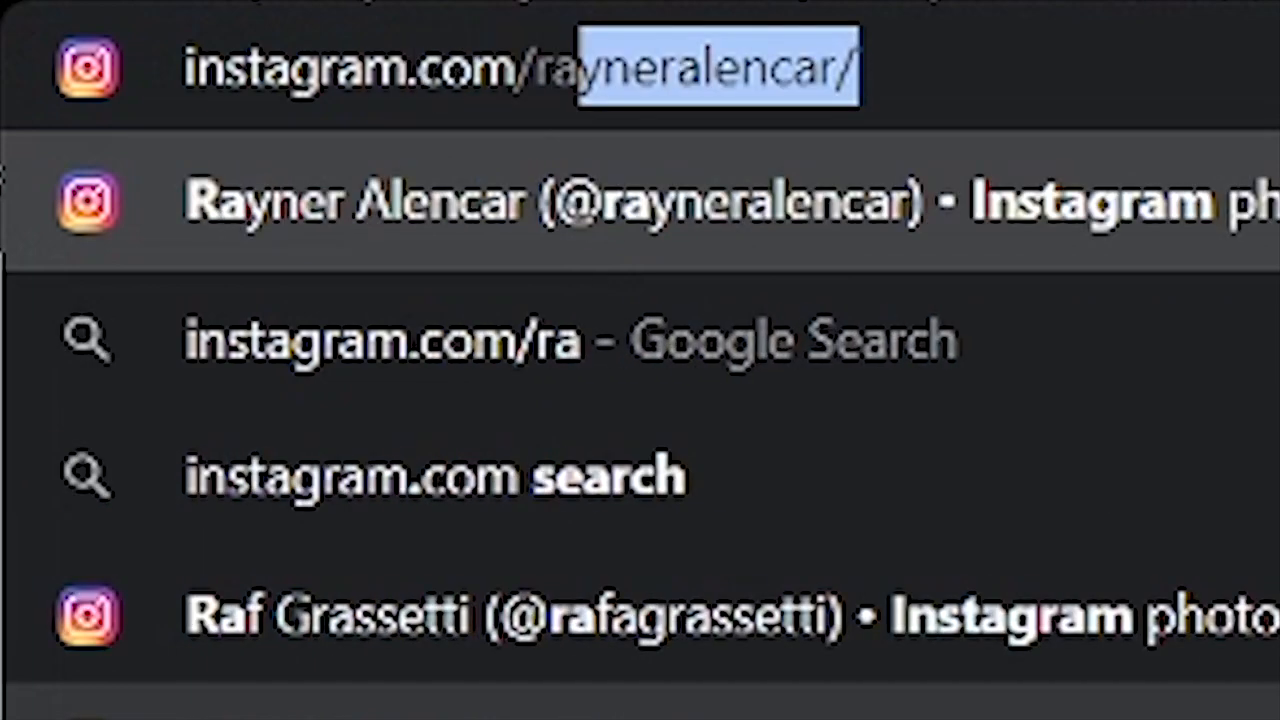
{"action": "type", "text": "raynere"}
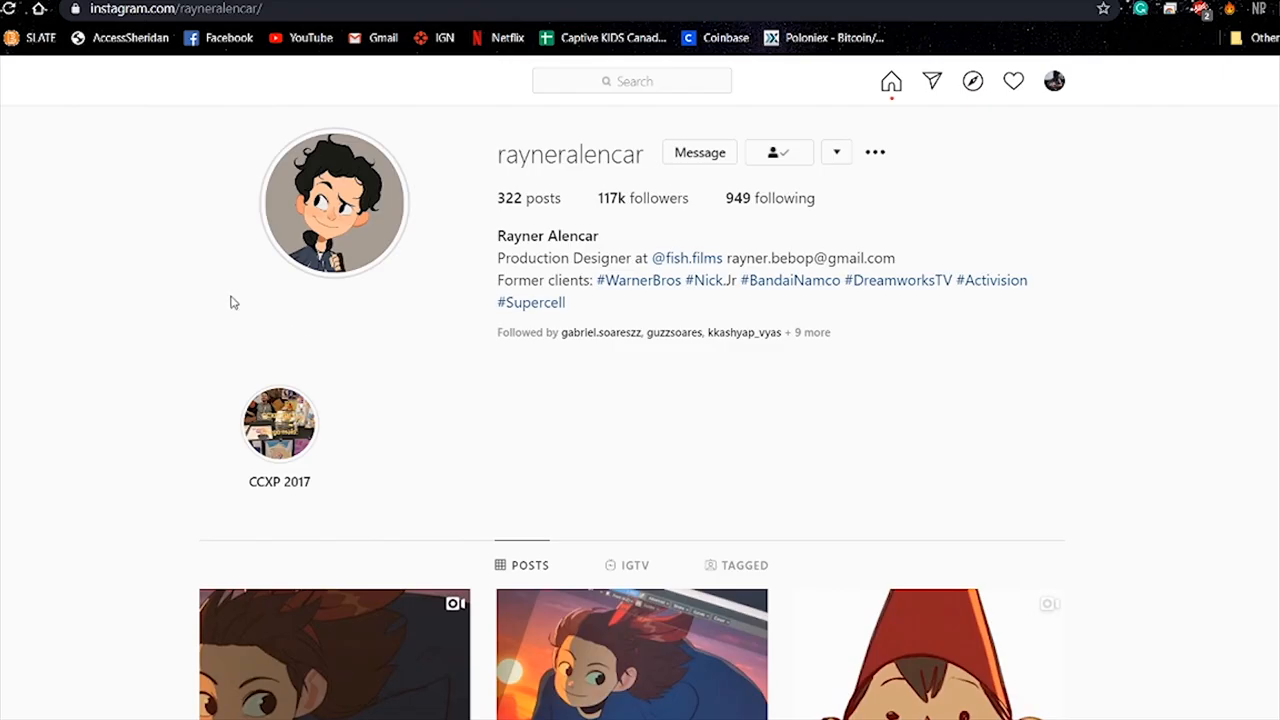
Open the Draw This In Your Style post and page through to the feathered masked character
{"action": "scroll", "scroll_direction": "down", "scroll_amount": 3}
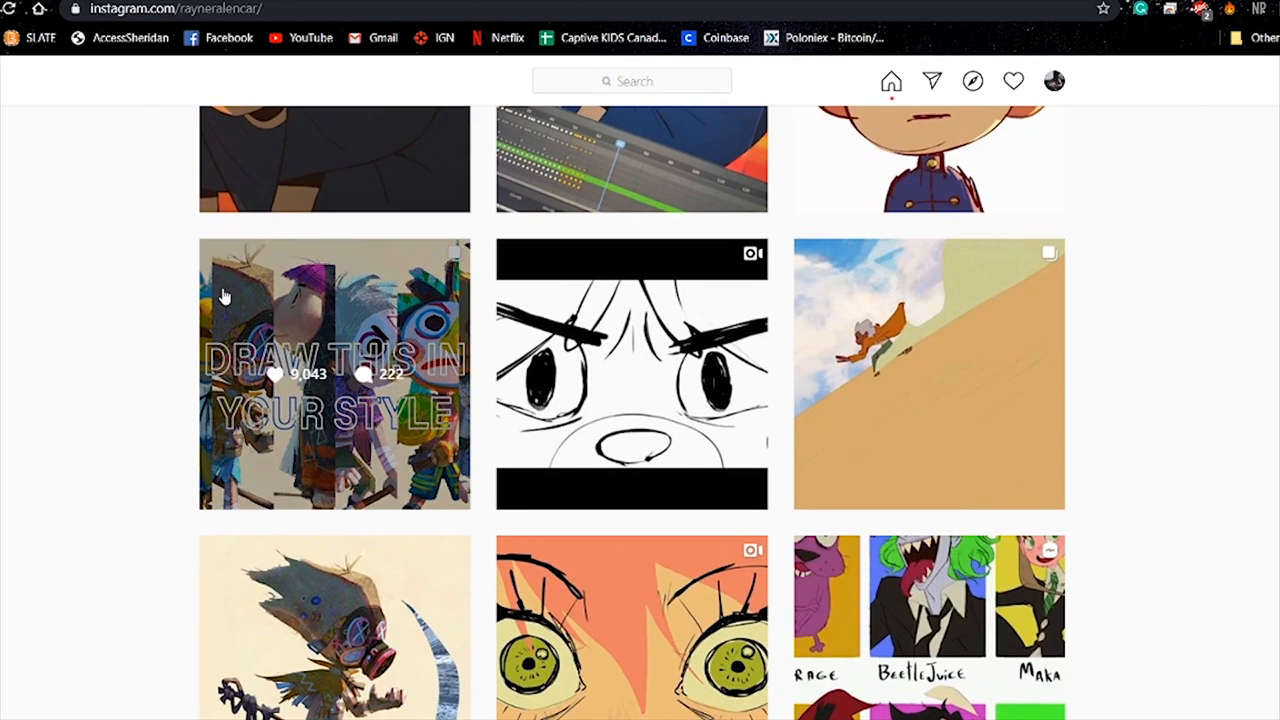
{"action": "mouse_move", "coordinate": [224, 296]}
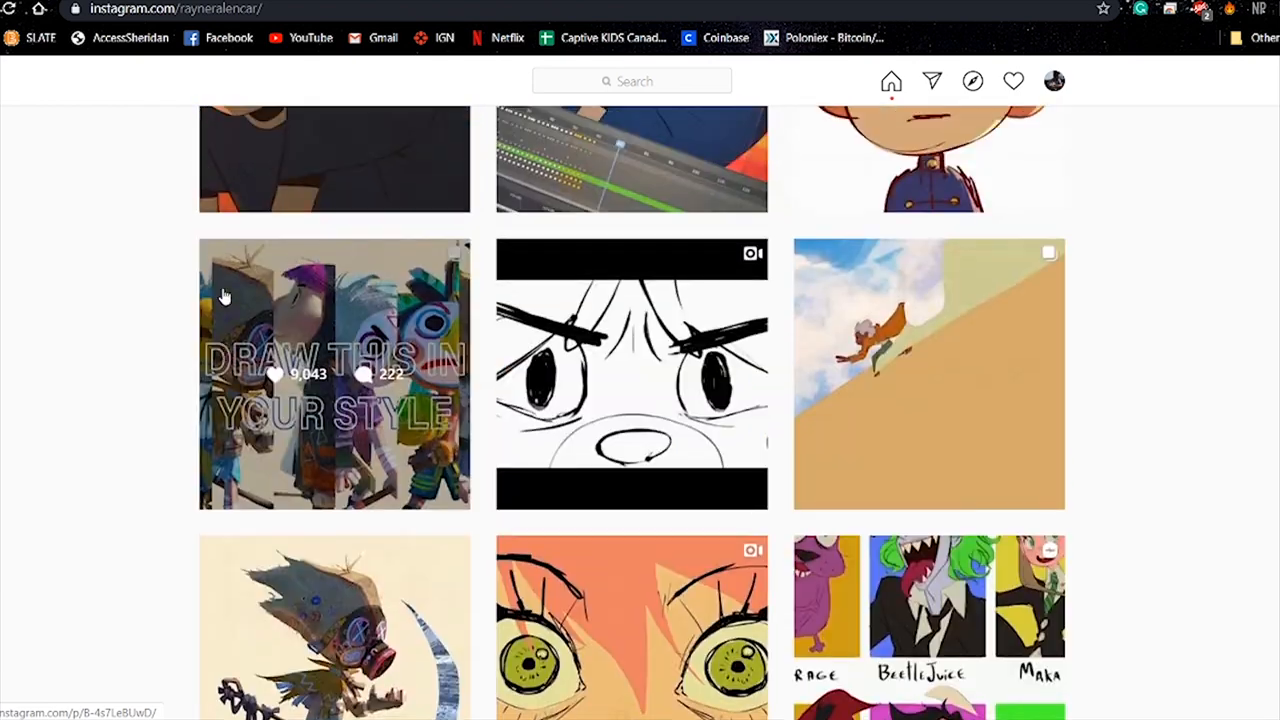
{"action": "left_click", "coordinate": [334, 374]}
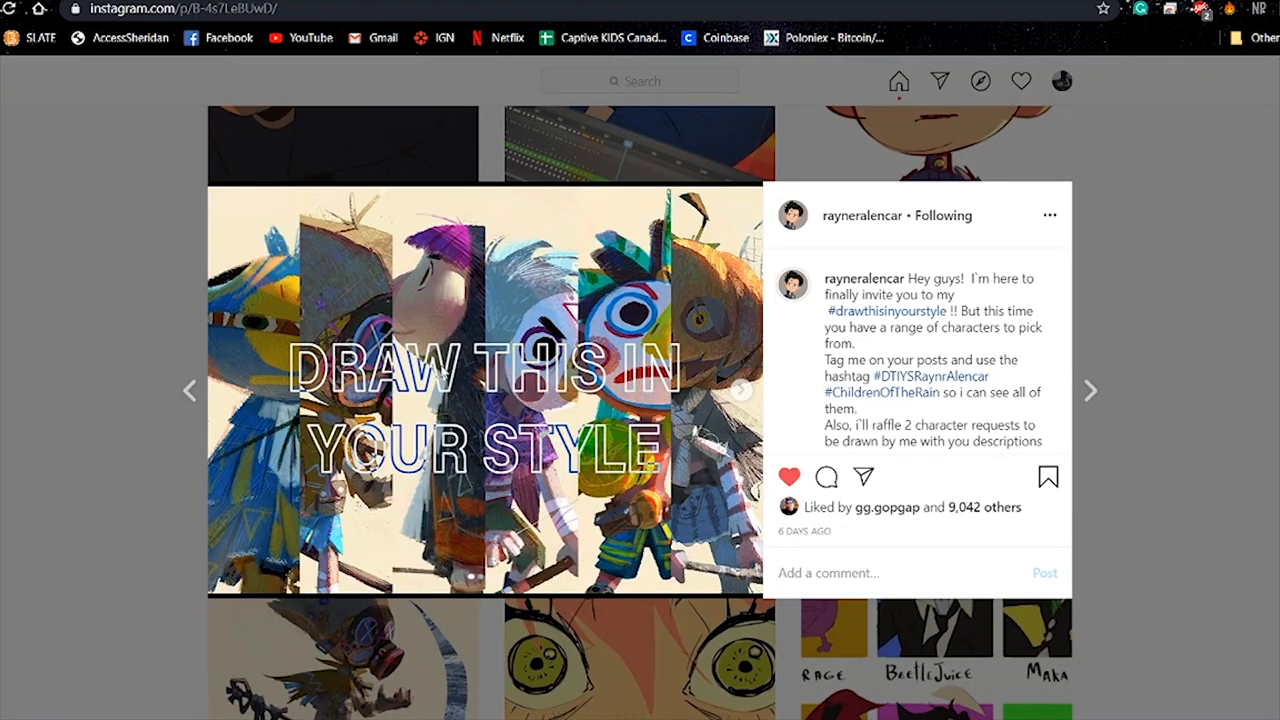
{"action": "mouse_move", "coordinate": [744, 400]}
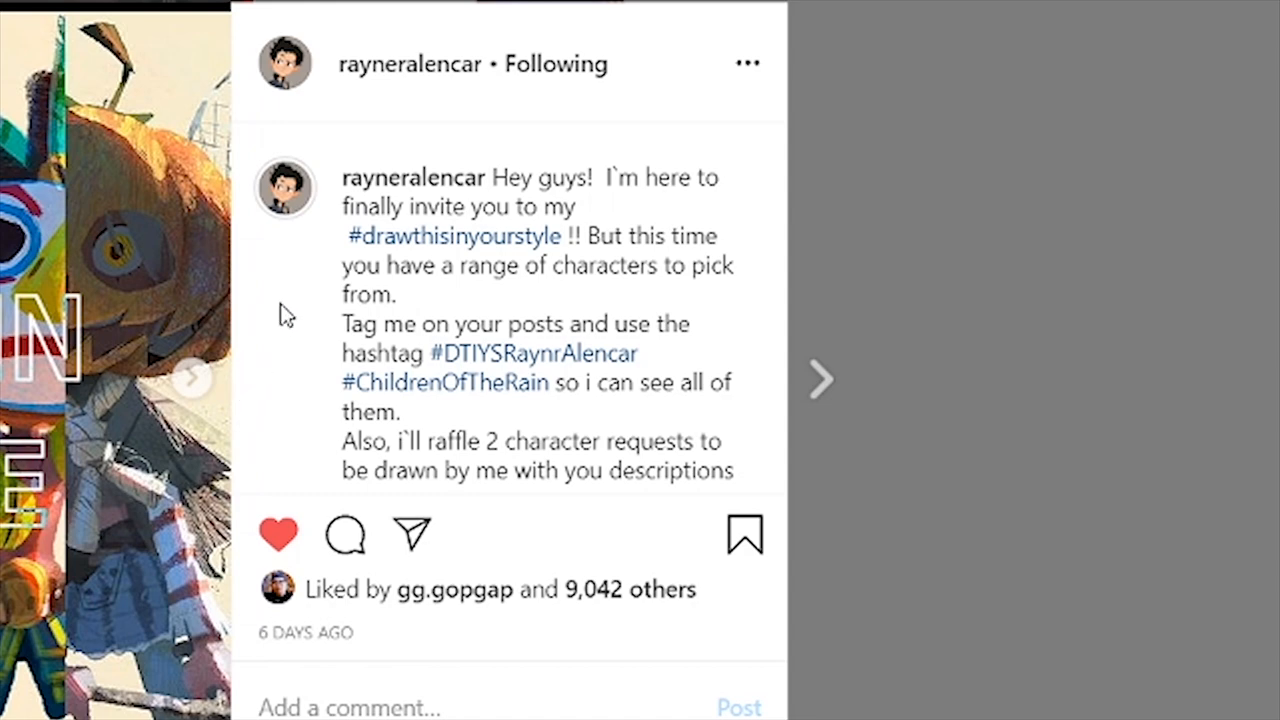
{"action": "scroll", "scroll_direction": "down", "scroll_amount": 3}
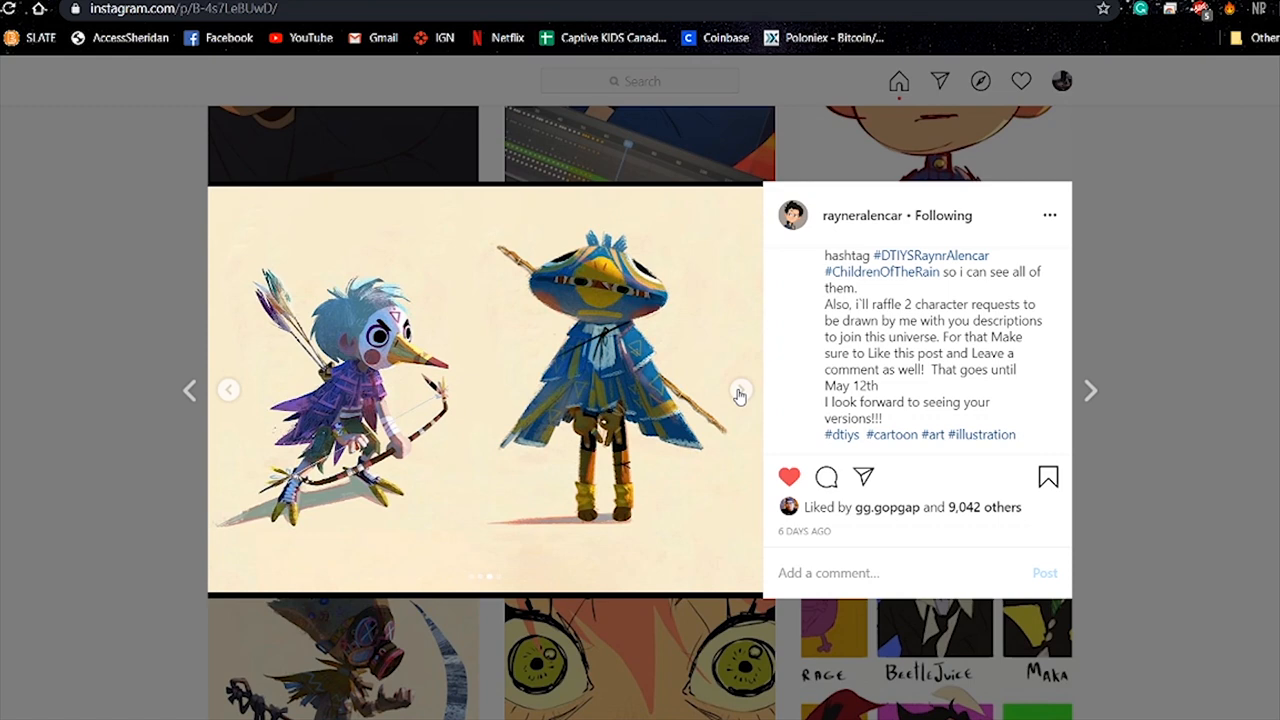
{"action": "left_click", "coordinate": [740, 390]}
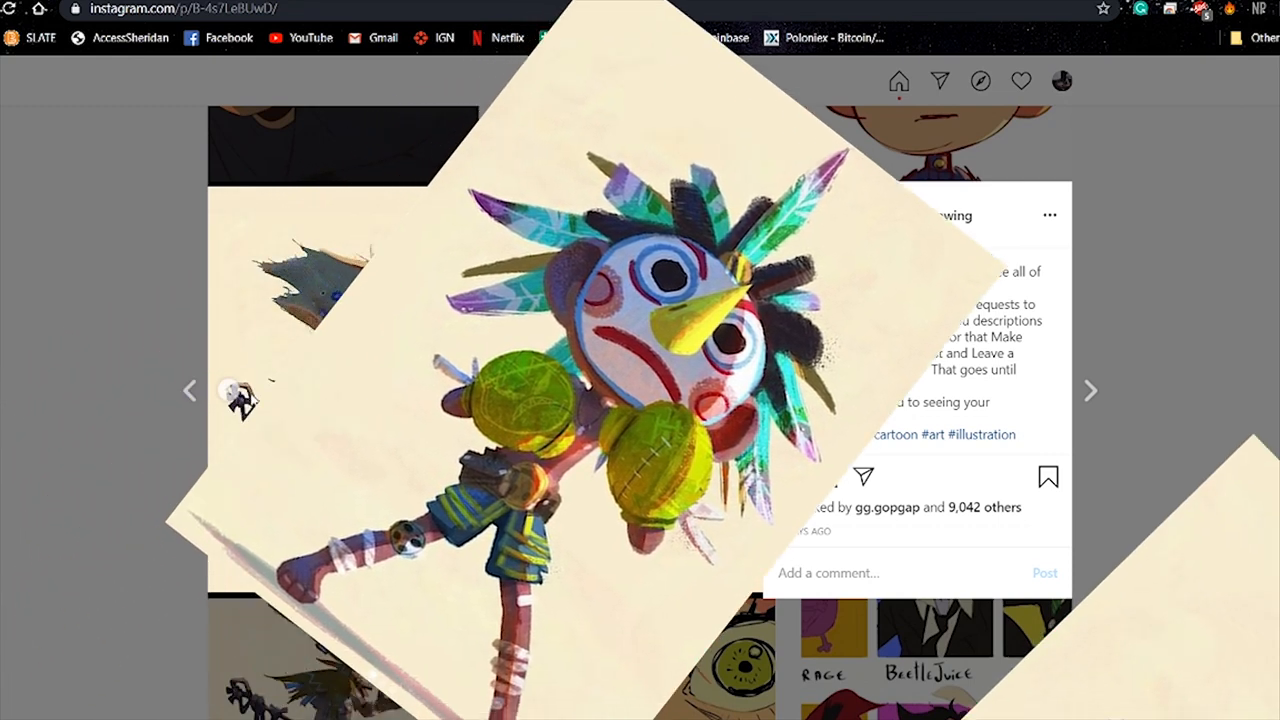
{"action": "left_click", "coordinate": [1088, 390]}
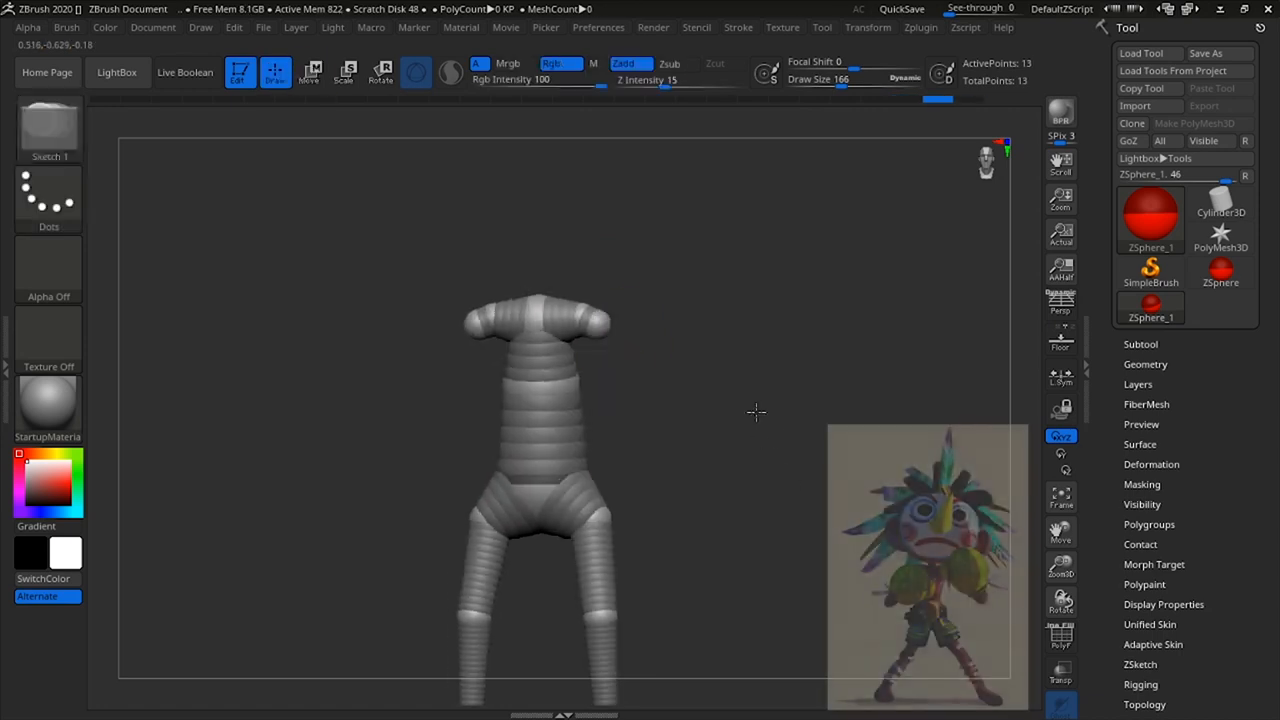
Start the body as a ZSphere armature previewed as Adaptive Skin beside the reference
{"action": "left_click", "coordinate": [308, 72]}
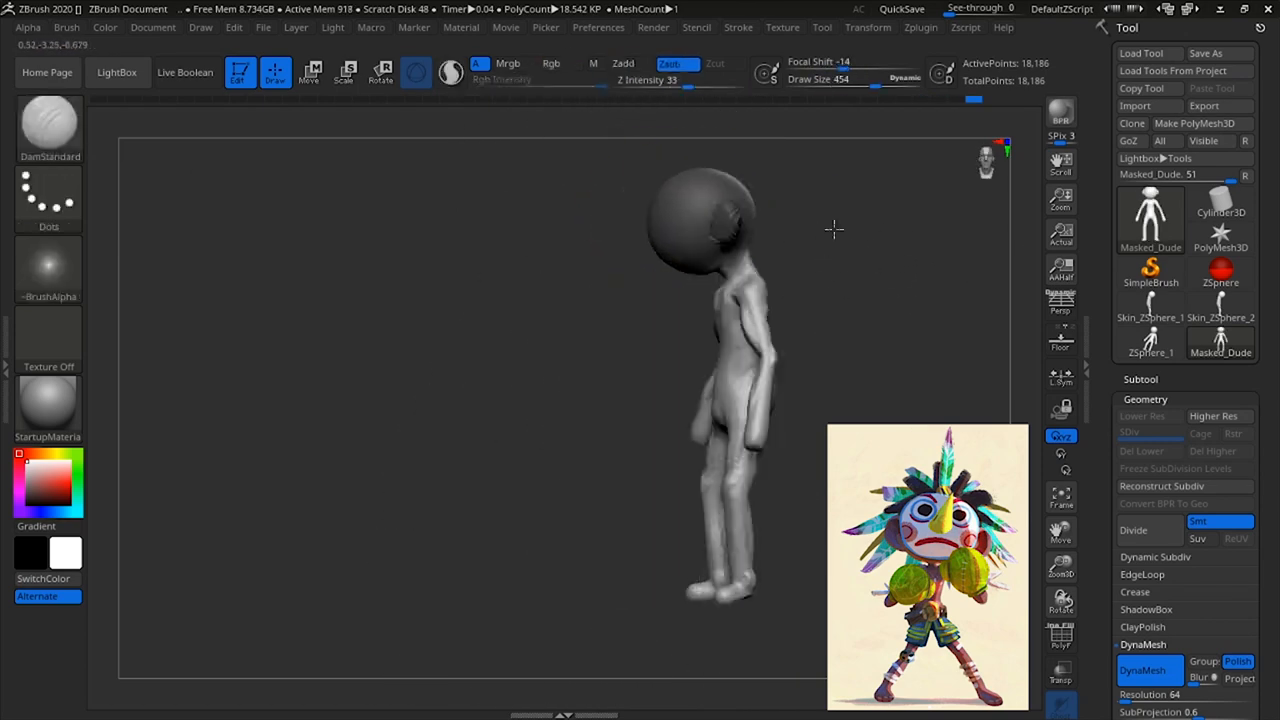
DynaMesh the adaptive skin and sculpt it into a smooth body with a large round head
{"action": "left_click", "coordinate": [310, 72]}
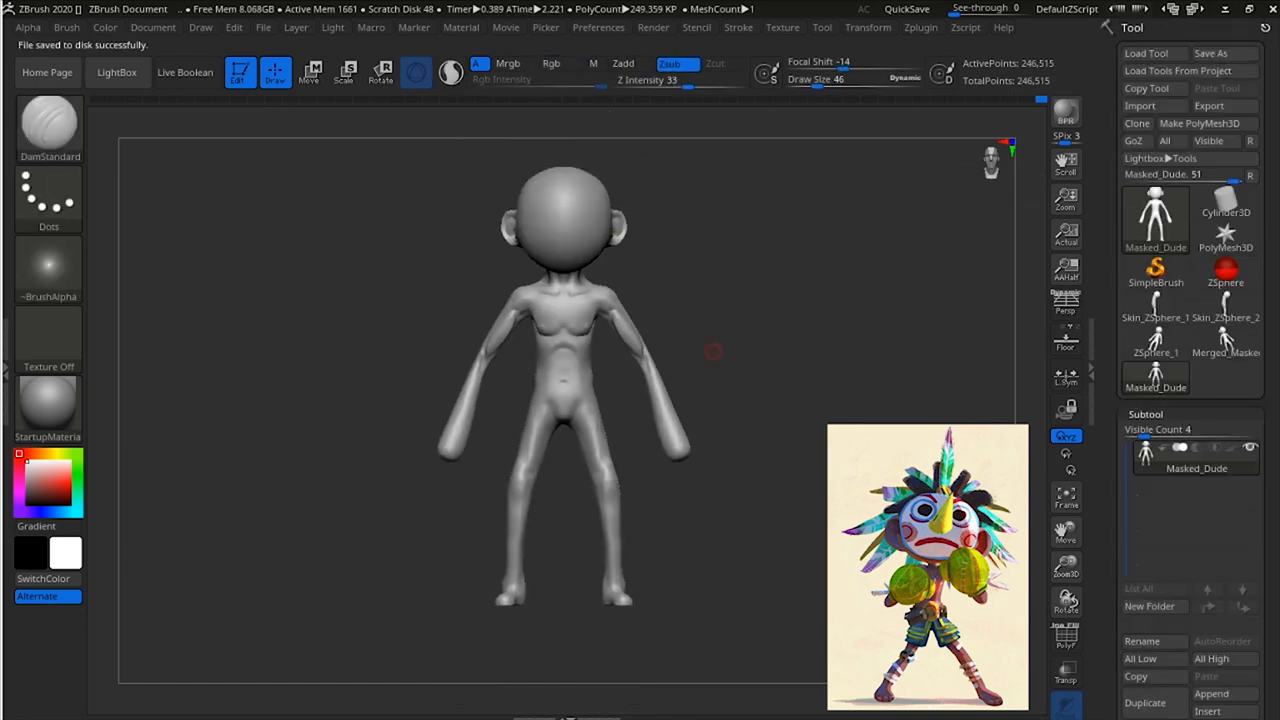
{"action": "mouse_move", "coordinate": [998, 388]}
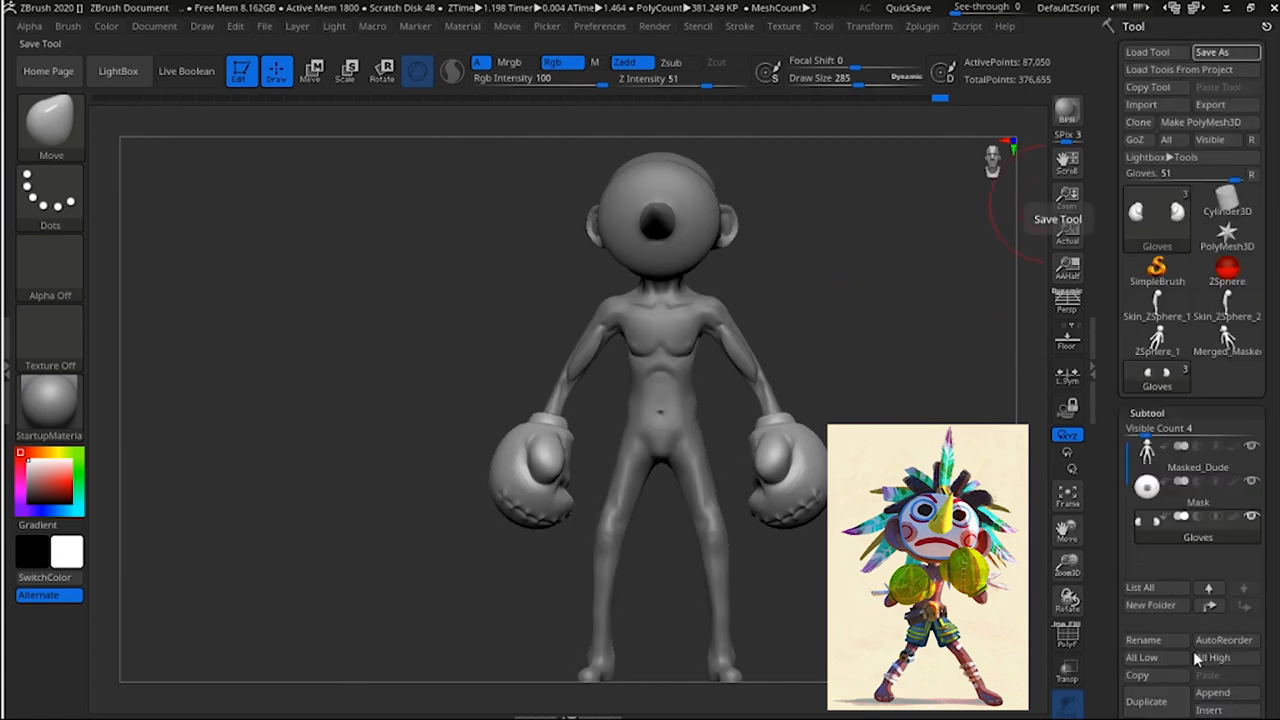
Reshape the body's lower belly, then choose a Cylinder3D primitive to start the shorts
{"action": "left_click", "coordinate": [36, 480]}
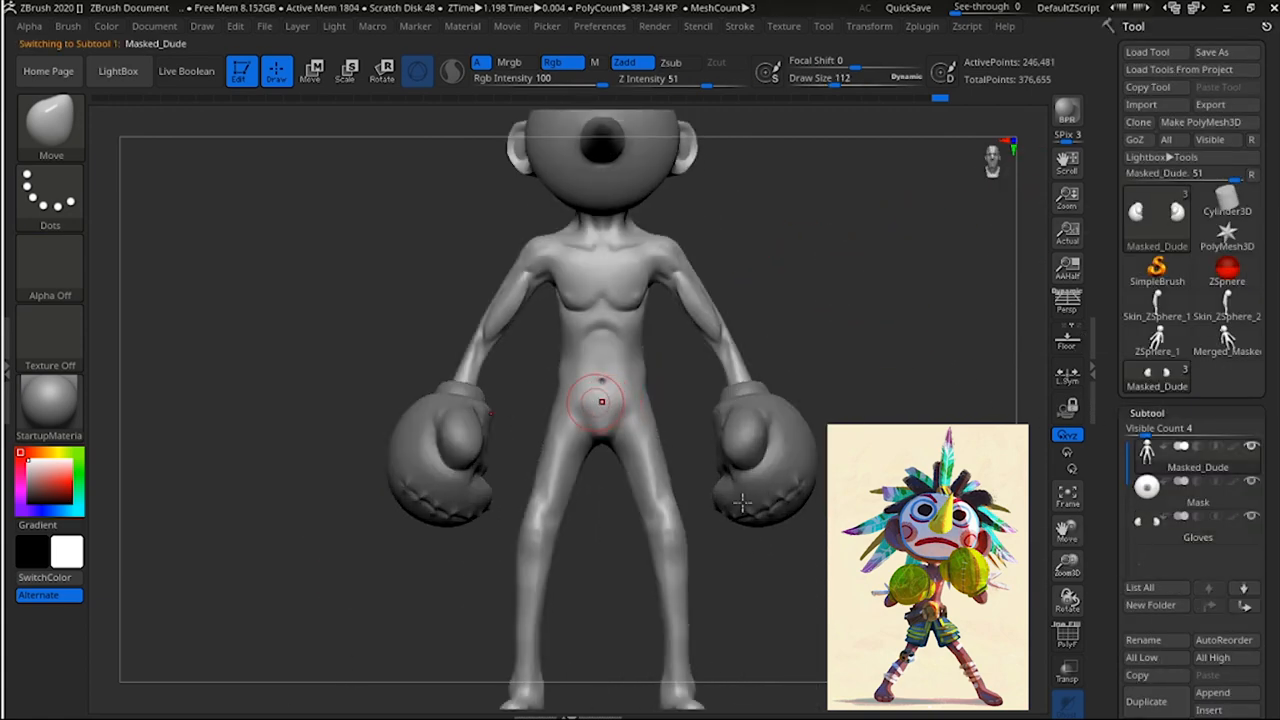
{"action": "left_click_drag", "start_coordinate": [600, 400], "coordinate": [740, 486]}
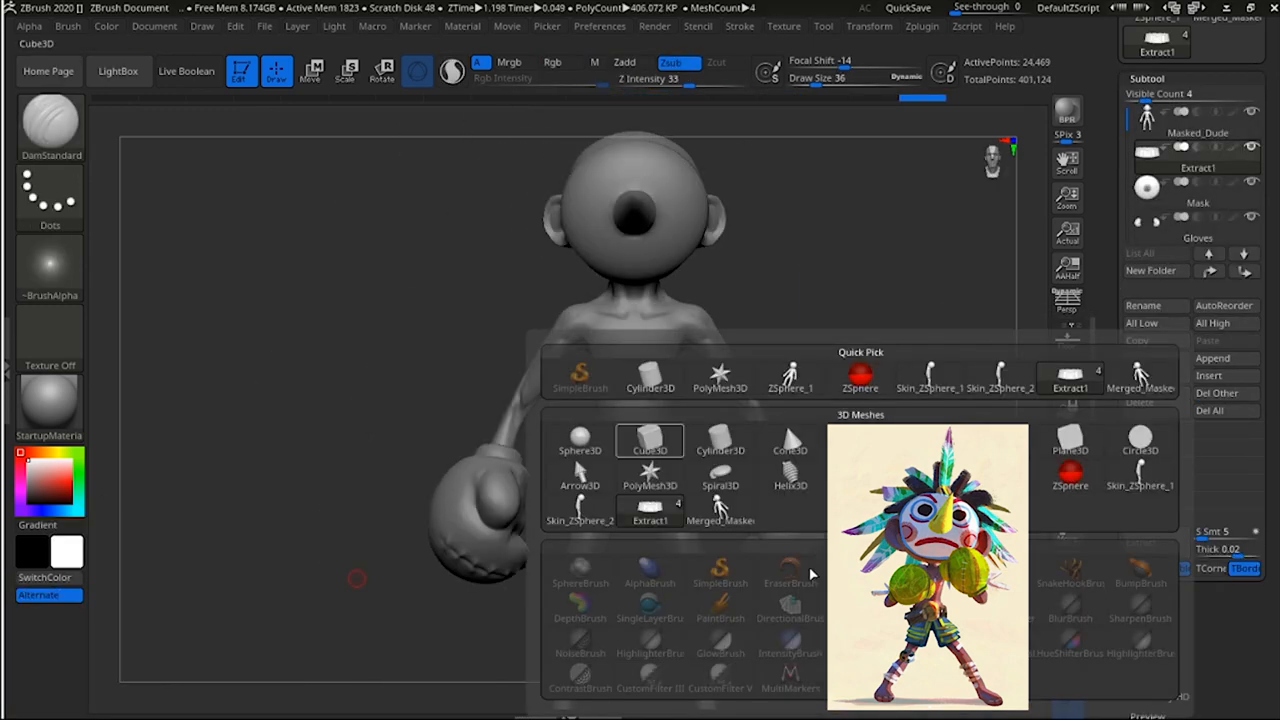
{"action": "left_click", "coordinate": [720, 448]}
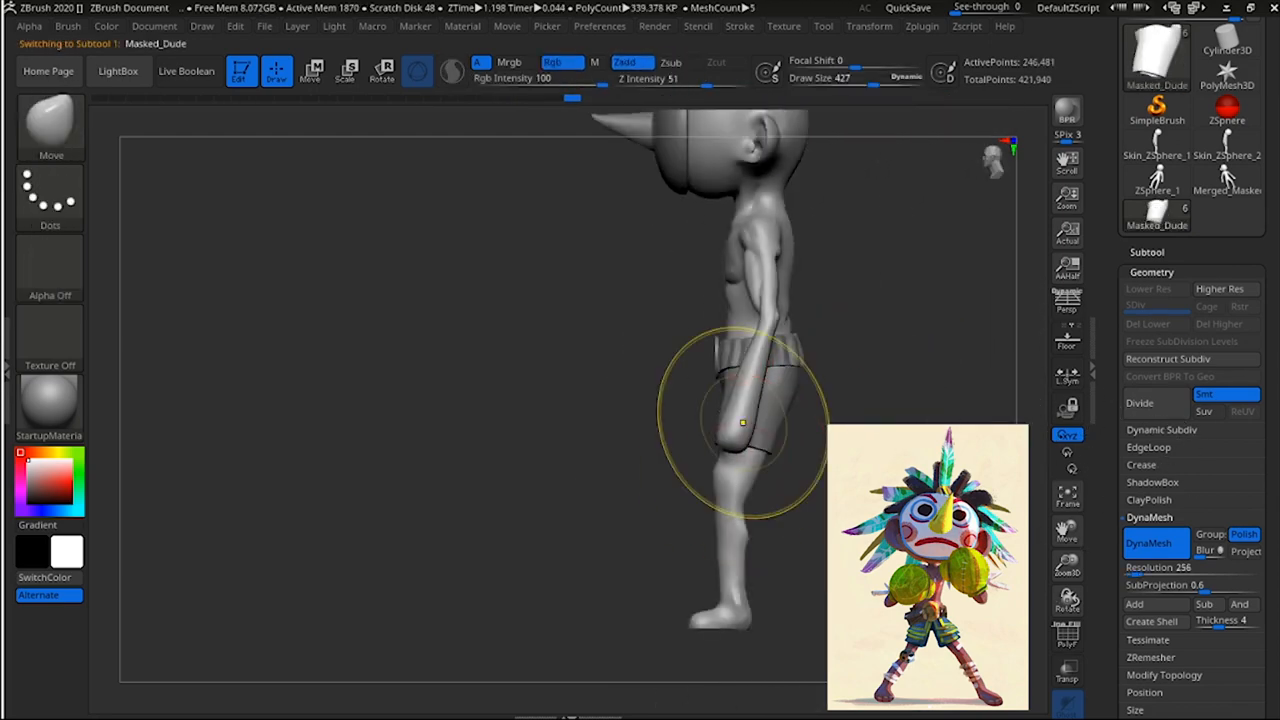
Shape the shorts subtool in side view and return to the Masked_Dude body
{"action": "left_click", "coordinate": [312, 72]}
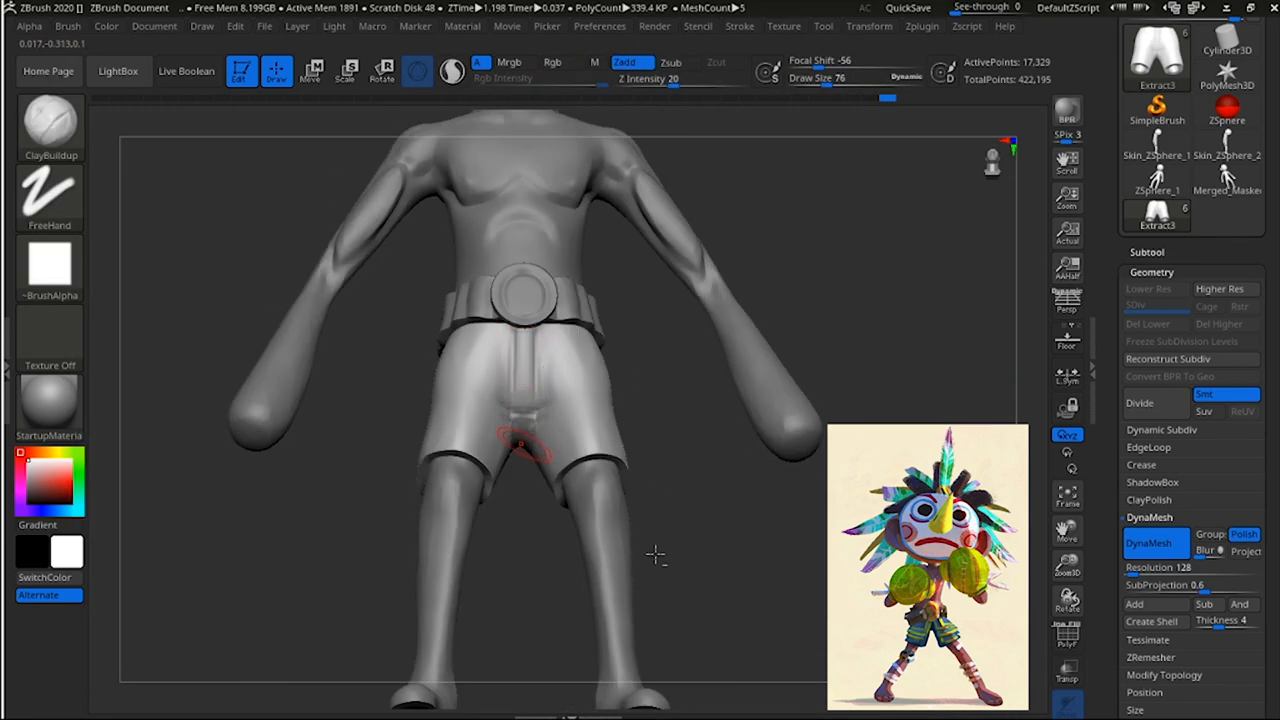
Sculpt a crease into the back of the shorts with ClayBuildup
{"action": "left_click", "coordinate": [50, 120]}
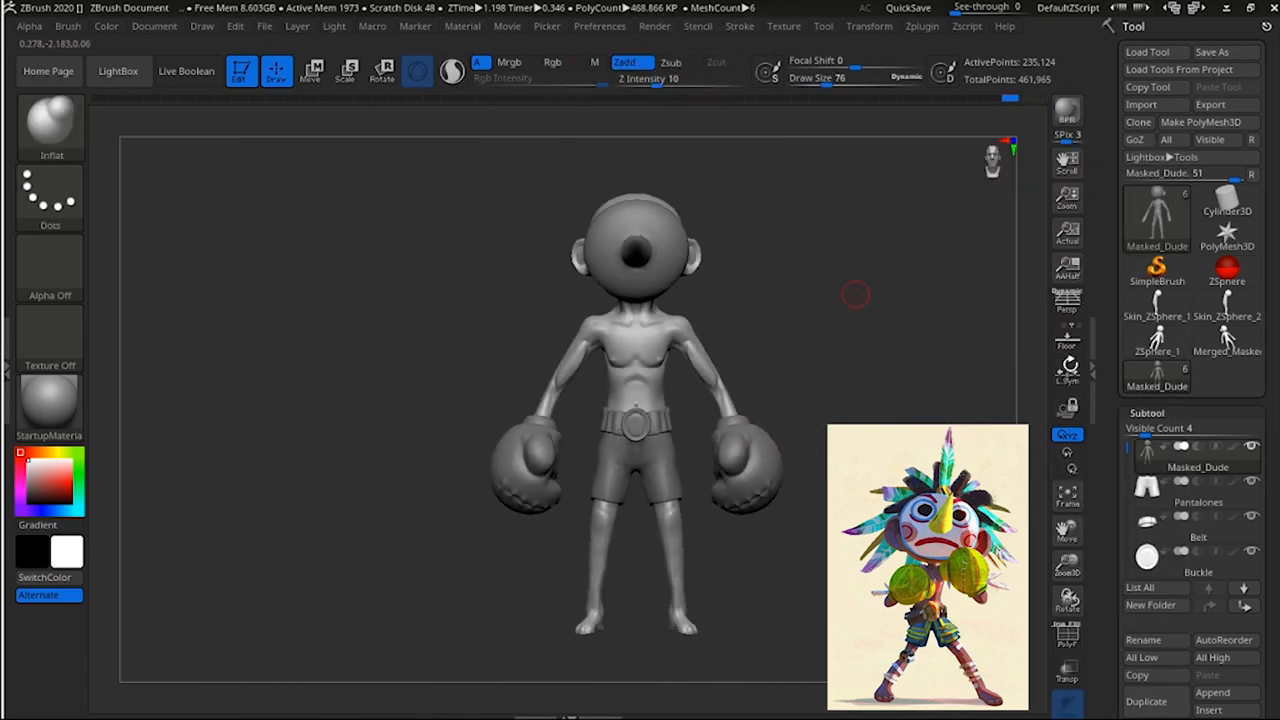
Save the project with the refined Pantalones, Belt and Buckle subtools
{"action": "key", "text": "ctrl+s"}
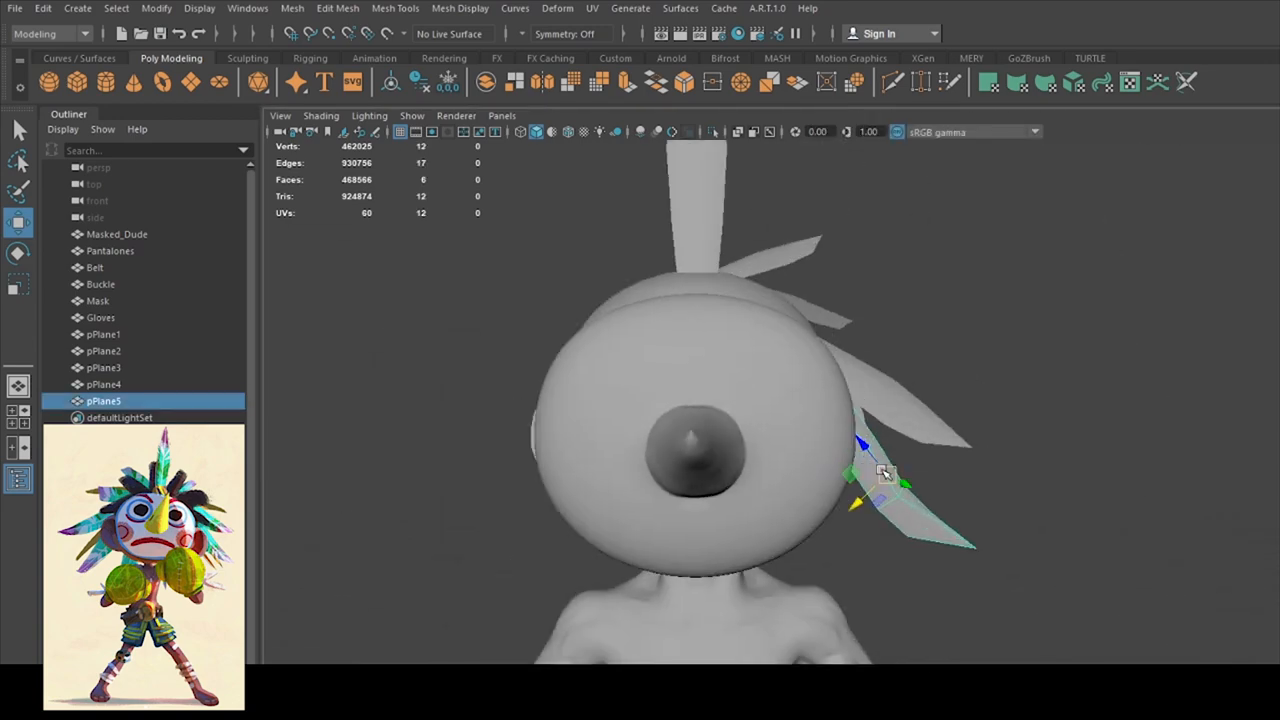
Position a plane feather beside the head and select the top feather for placement
{"action": "left_click_drag", "start_coordinate": [880, 476], "coordinate": [810, 530]}
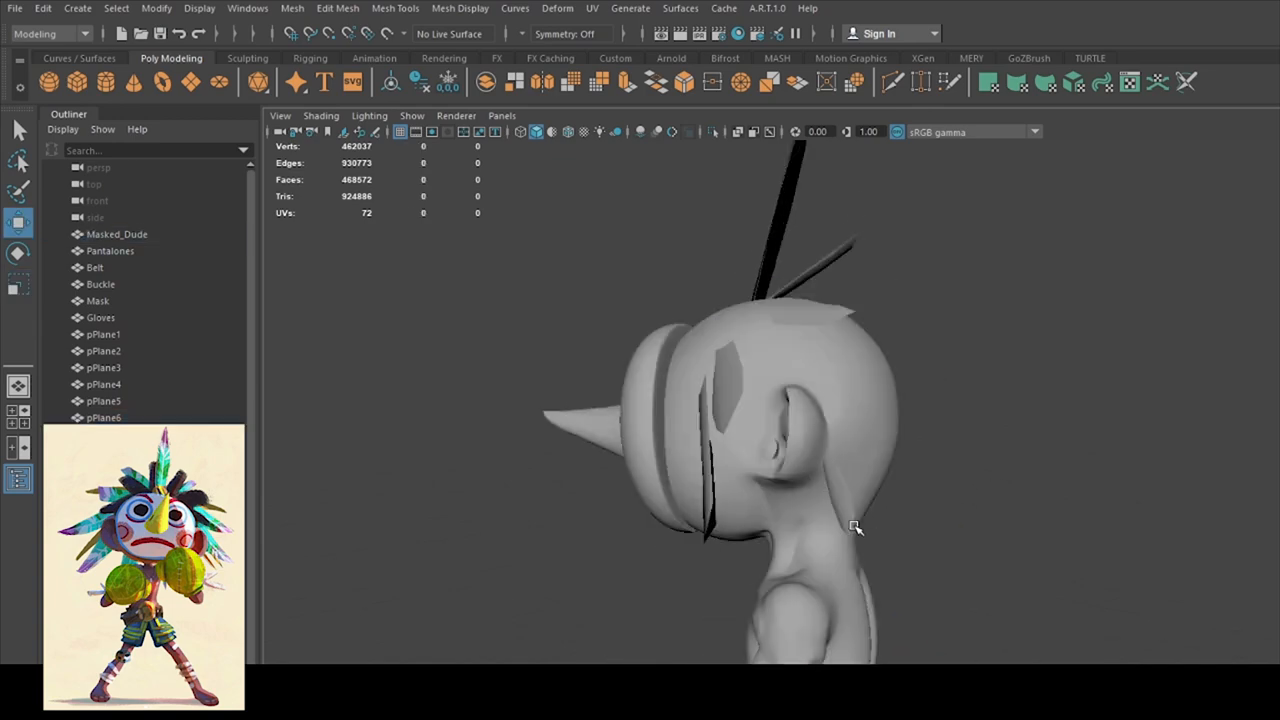
{"action": "left_click_drag", "start_coordinate": [856, 528], "coordinate": [756, 588]}
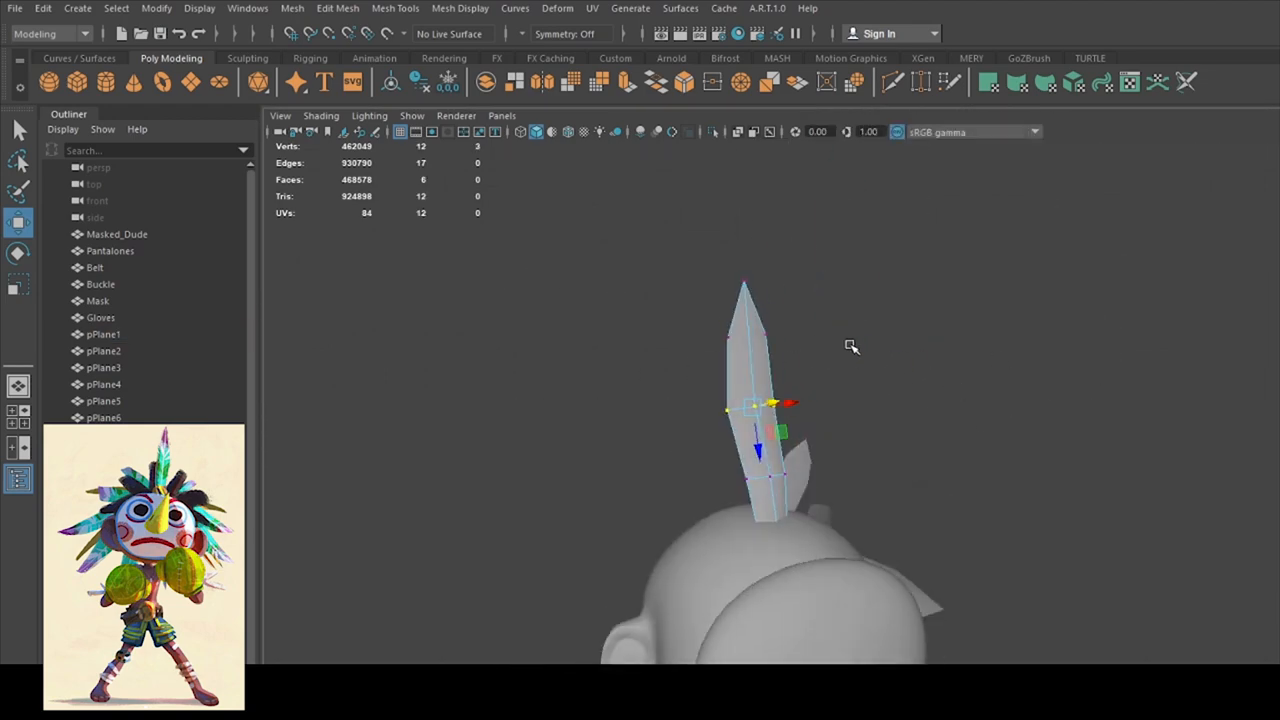
{"action": "left_click", "coordinate": [104, 352]}
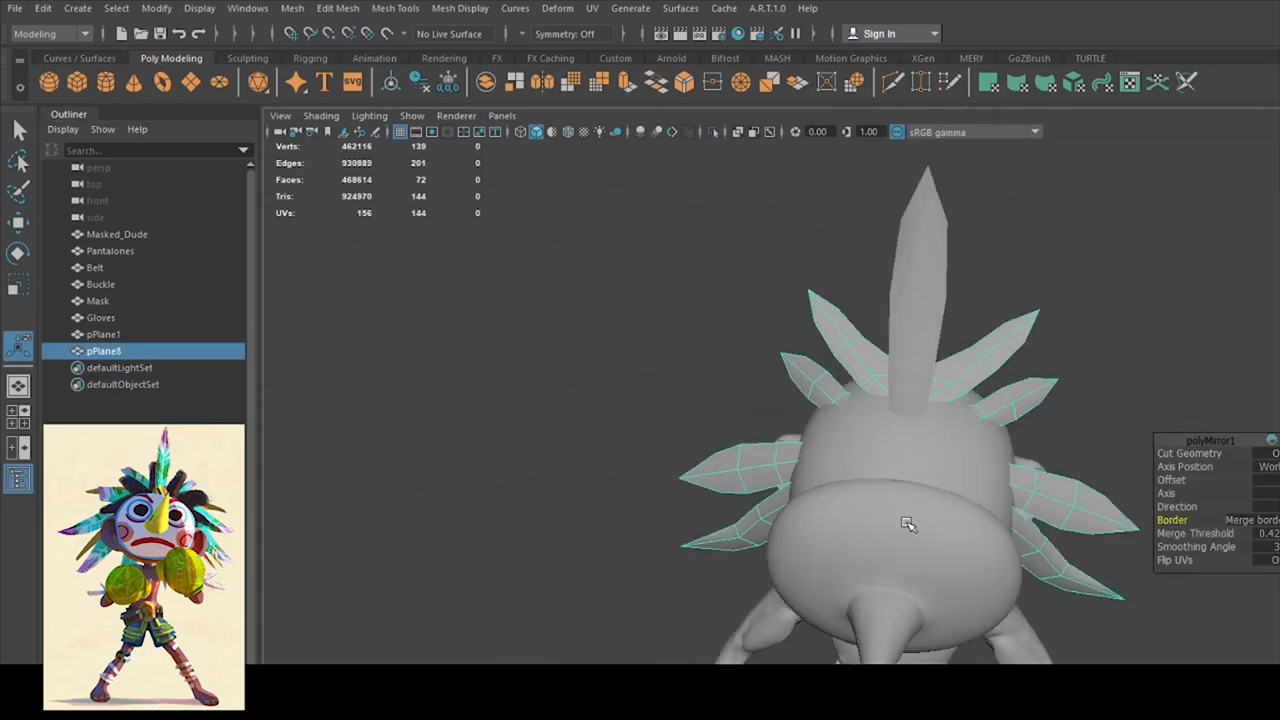
Check the mirrored feathers from behind and select the combined Feathers object in the Outliner
{"action": "left_click_drag", "start_coordinate": [908, 524], "coordinate": [920, 388]}
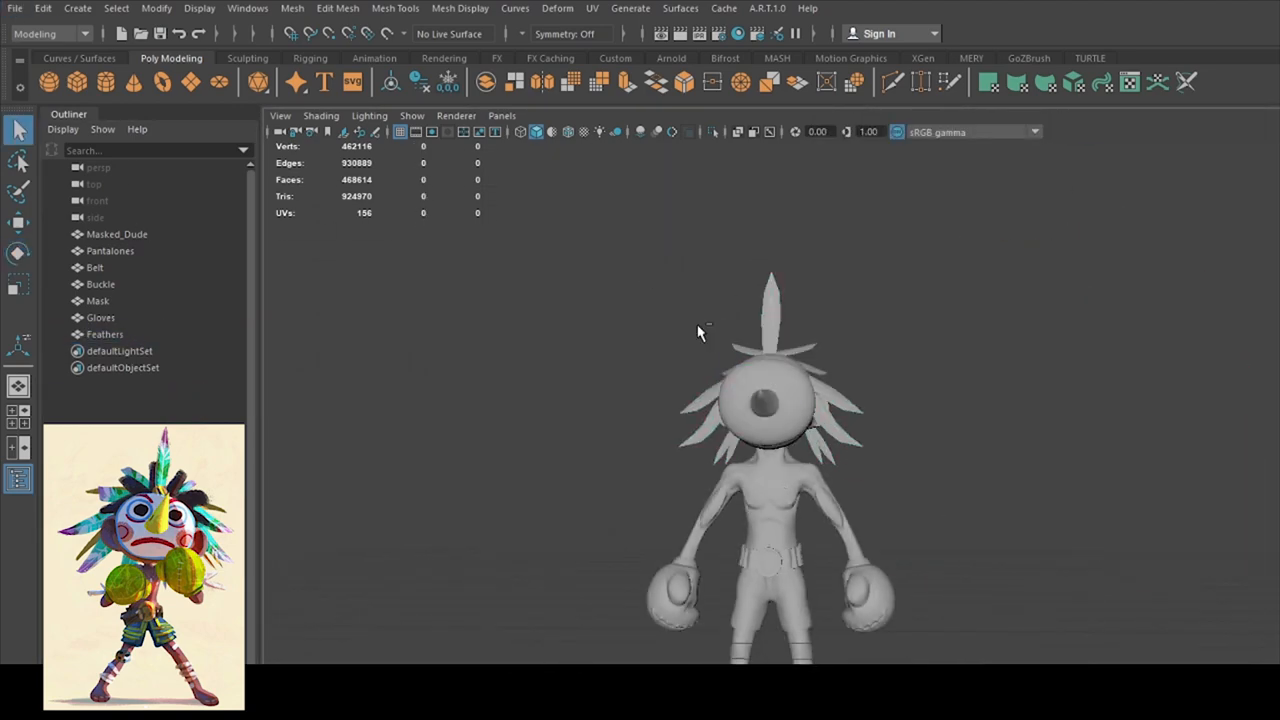
{"action": "left_click", "coordinate": [104, 334]}
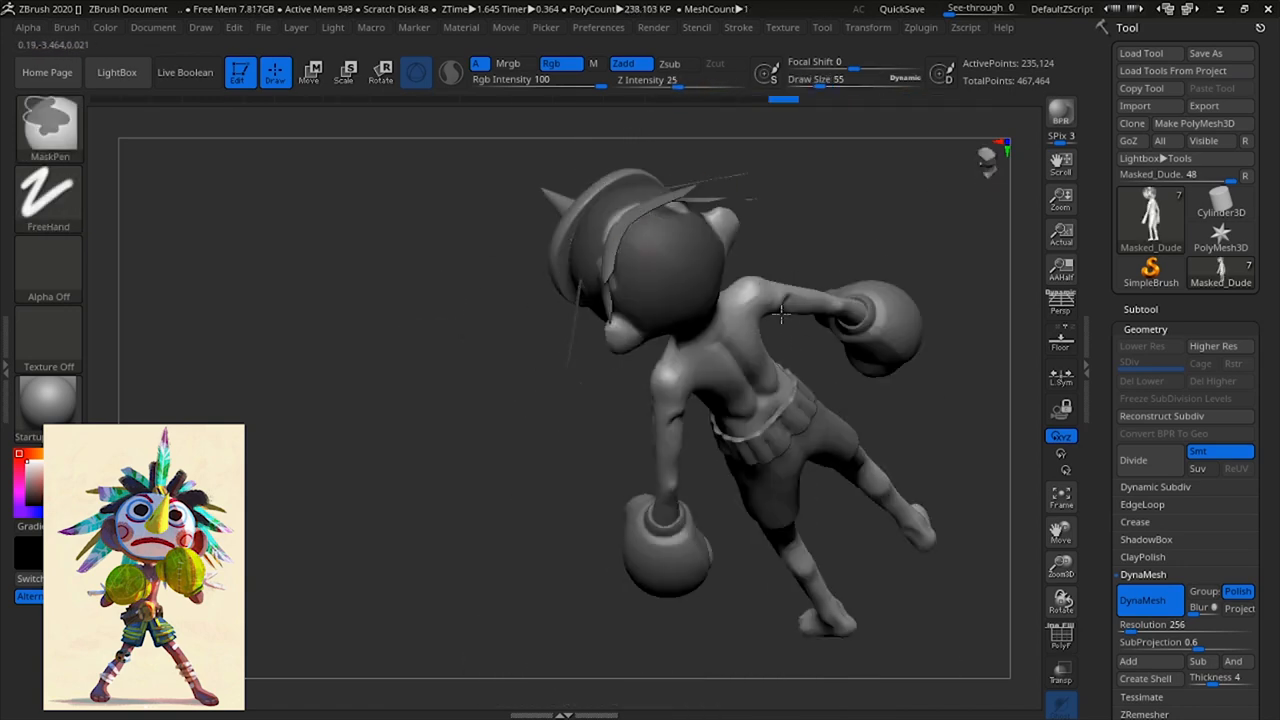
Turn the figure to face front and place spiky hair strands around the head
{"action": "left_click_drag", "start_coordinate": [780, 316], "coordinate": [660, 324]}
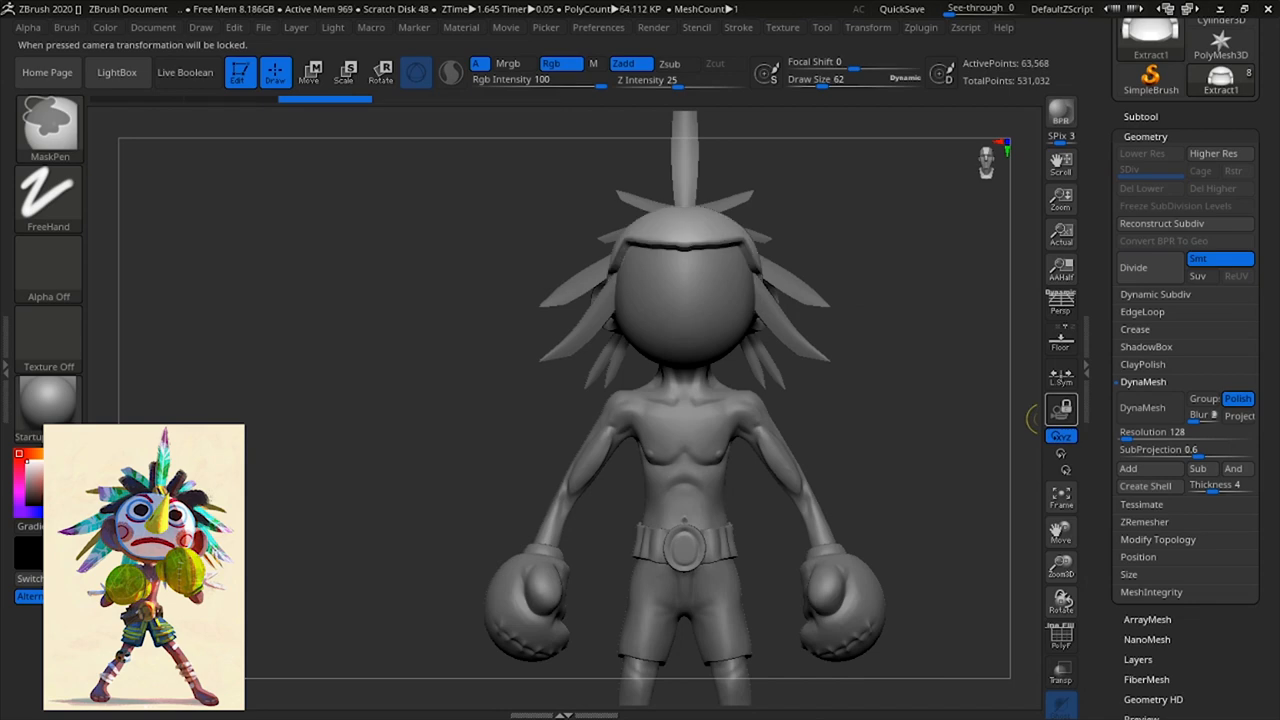
{"action": "left_click", "coordinate": [1140, 408]}
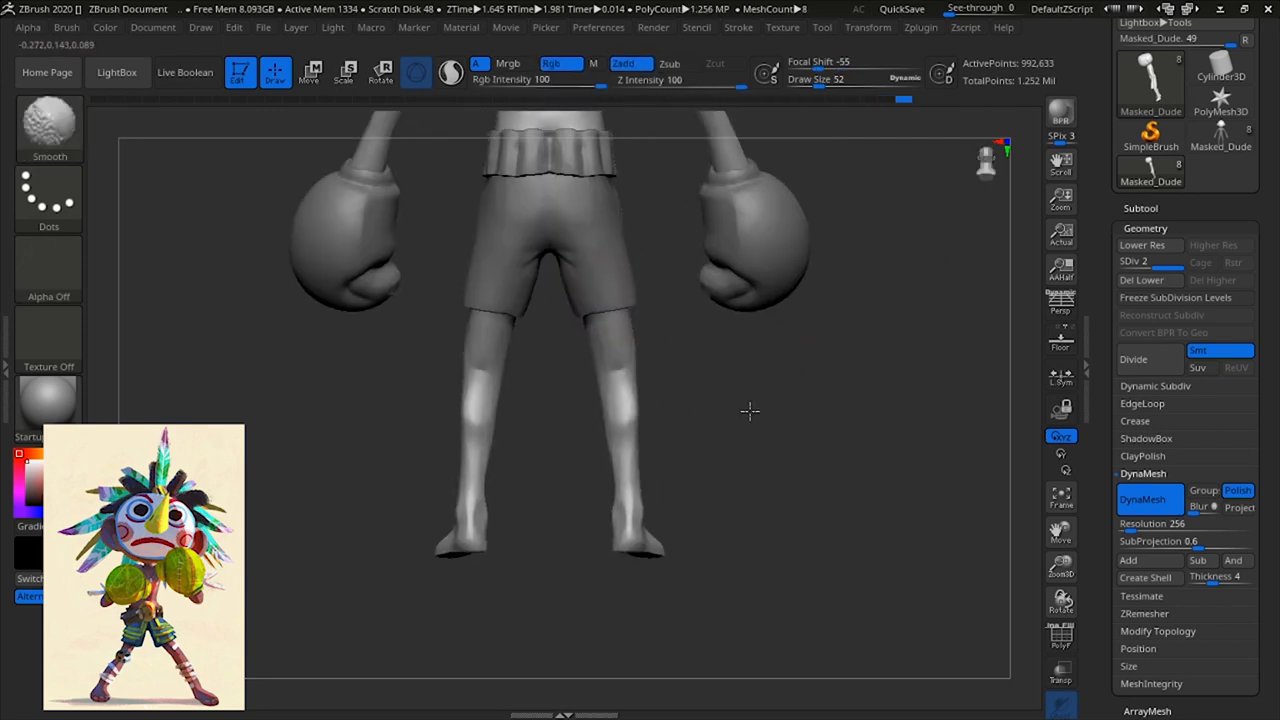
Smooth the back of the legs below the shorts with the Smooth brush
{"action": "left_click", "coordinate": [618, 386]}
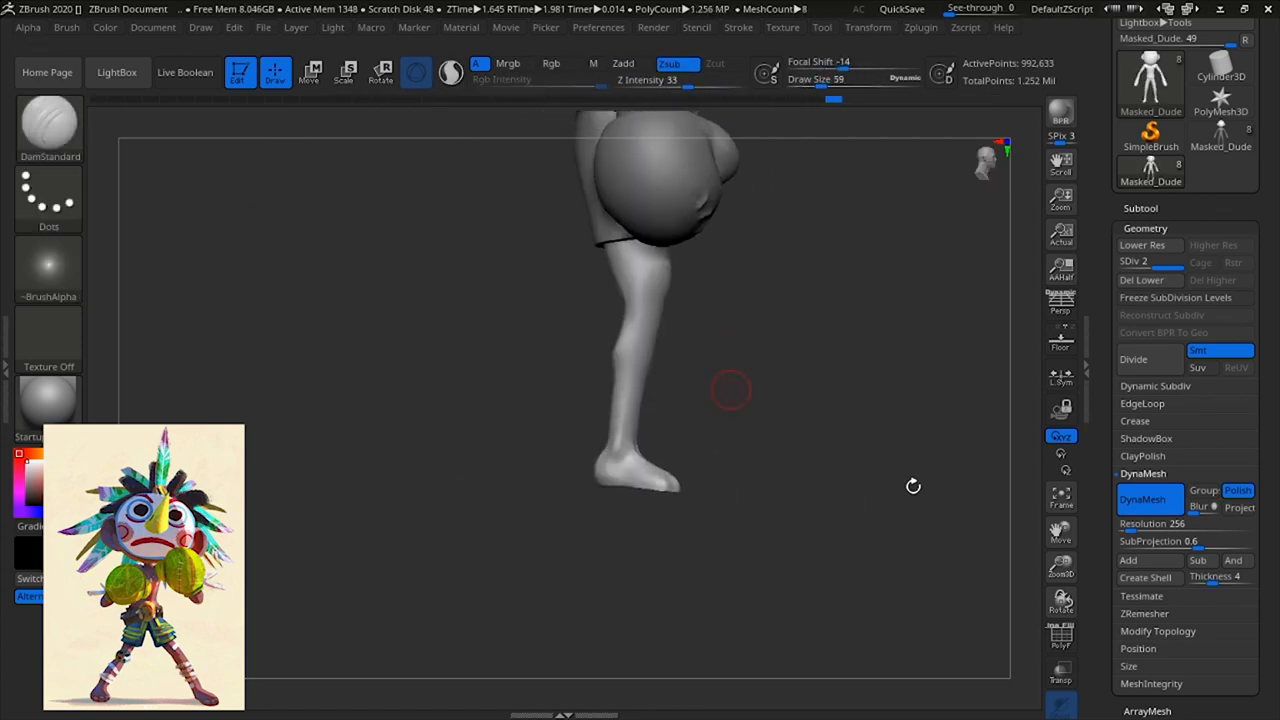
Shape the side of the foot and carve separate toes with DamStandard and TrimDynamic
{"action": "left_click", "coordinate": [344, 72]}
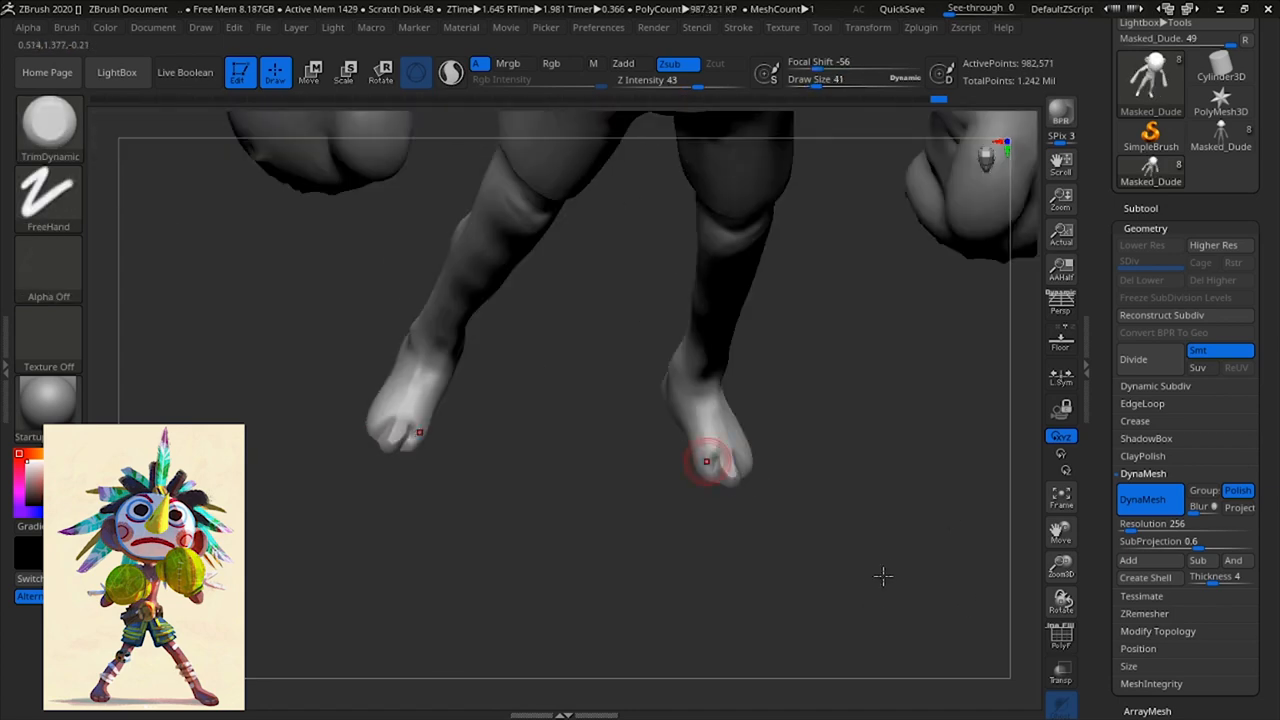
{"action": "left_click_drag", "start_coordinate": [708, 460], "coordinate": [910, 486]}
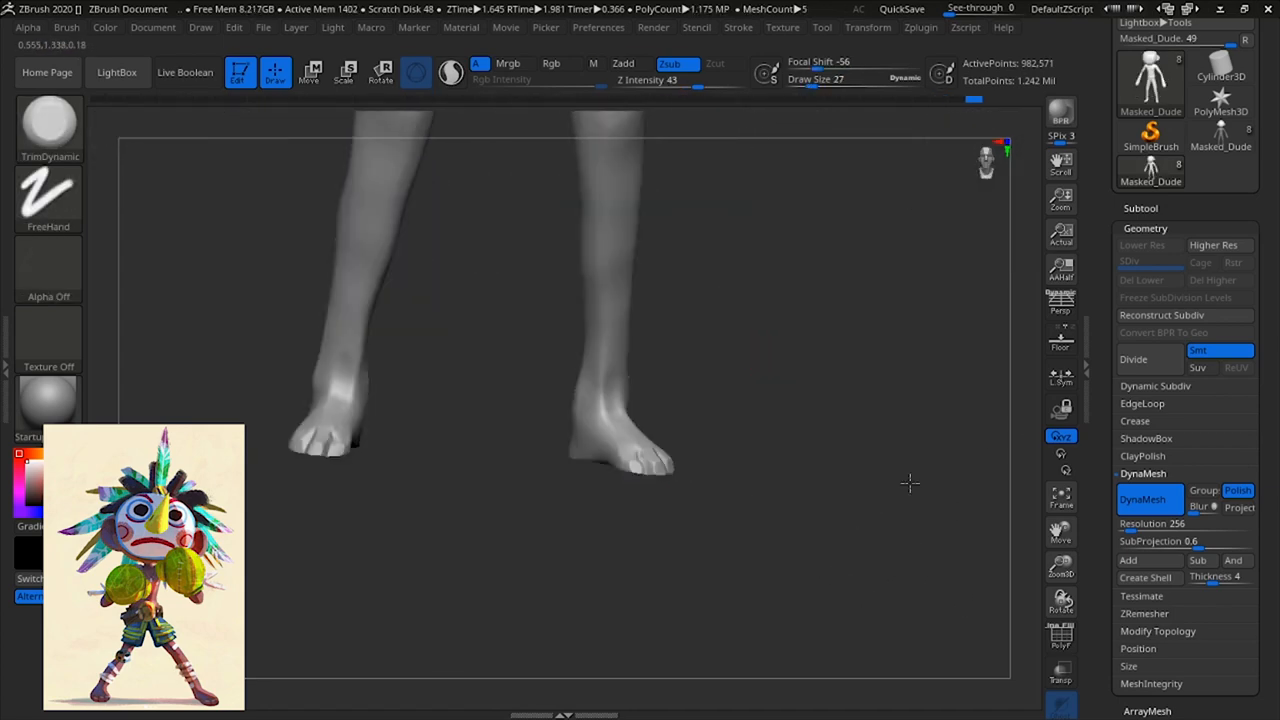